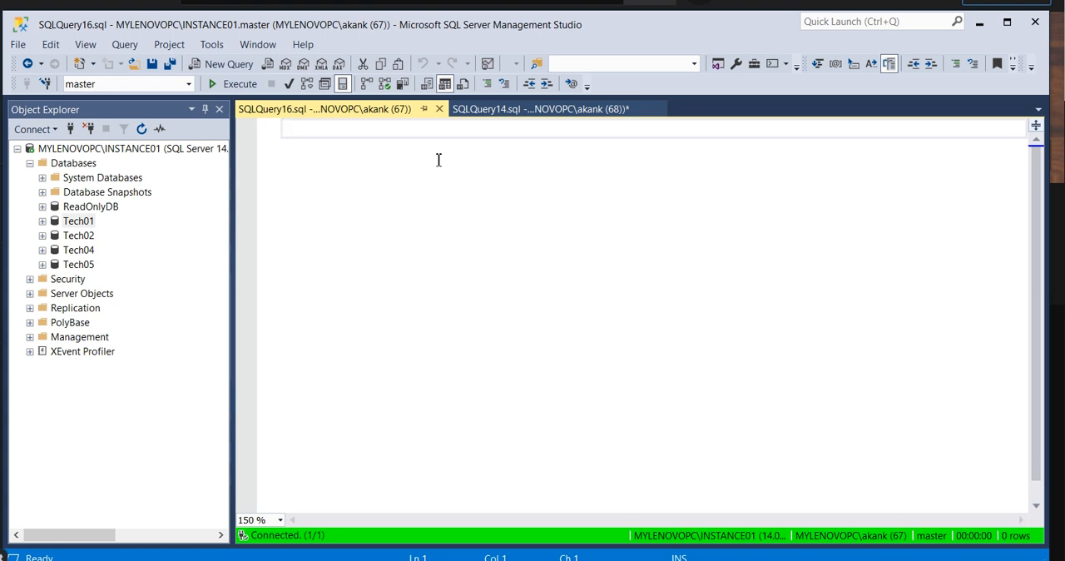
# Run xp_fixeddrives against master to list free megabytes on drives C and D.
pyautogui.write('xp_')
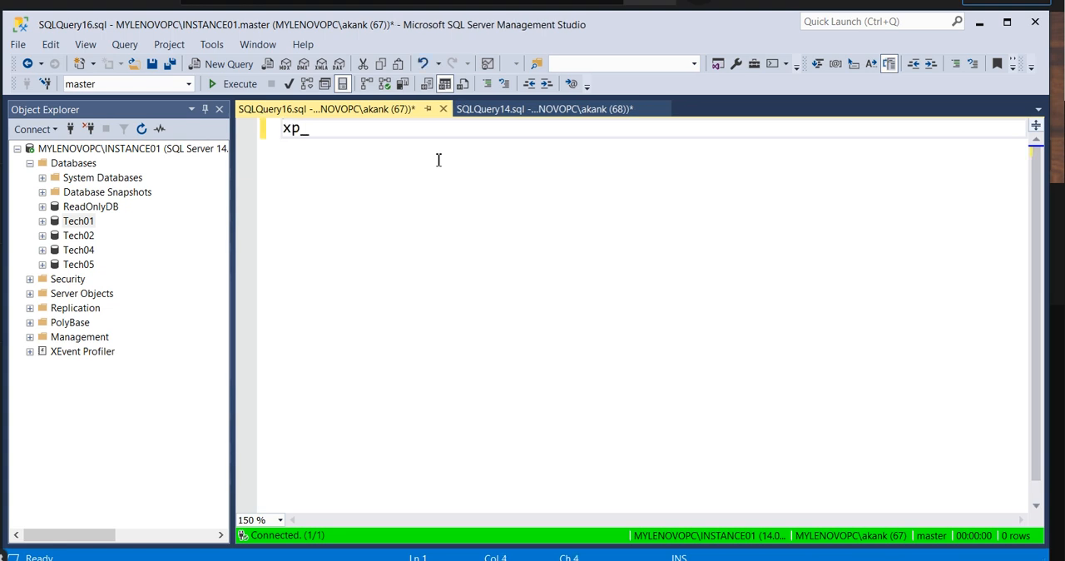
pyautogui.write('f')
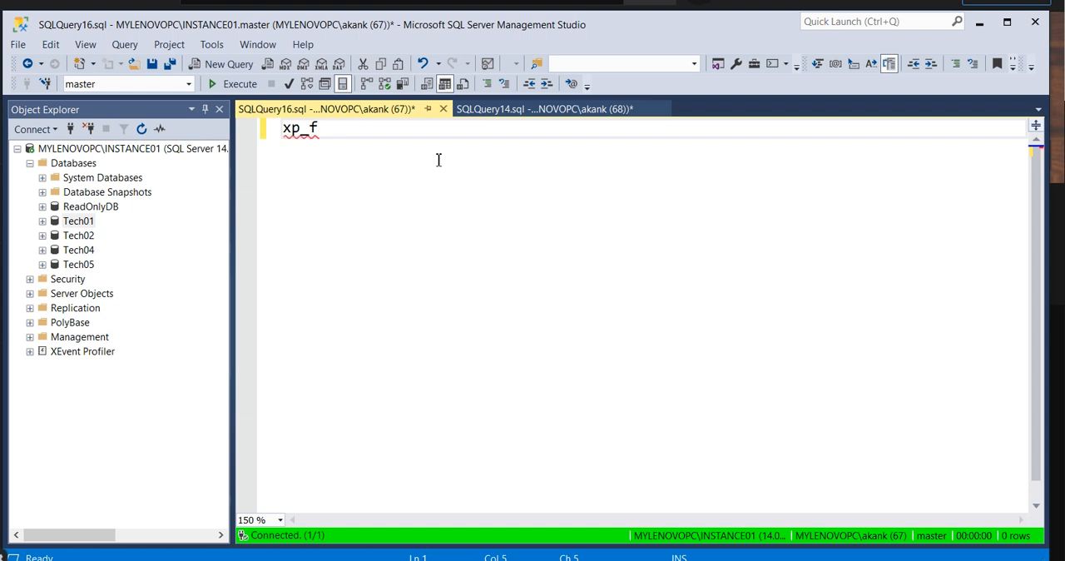
pyautogui.write('ixedd')
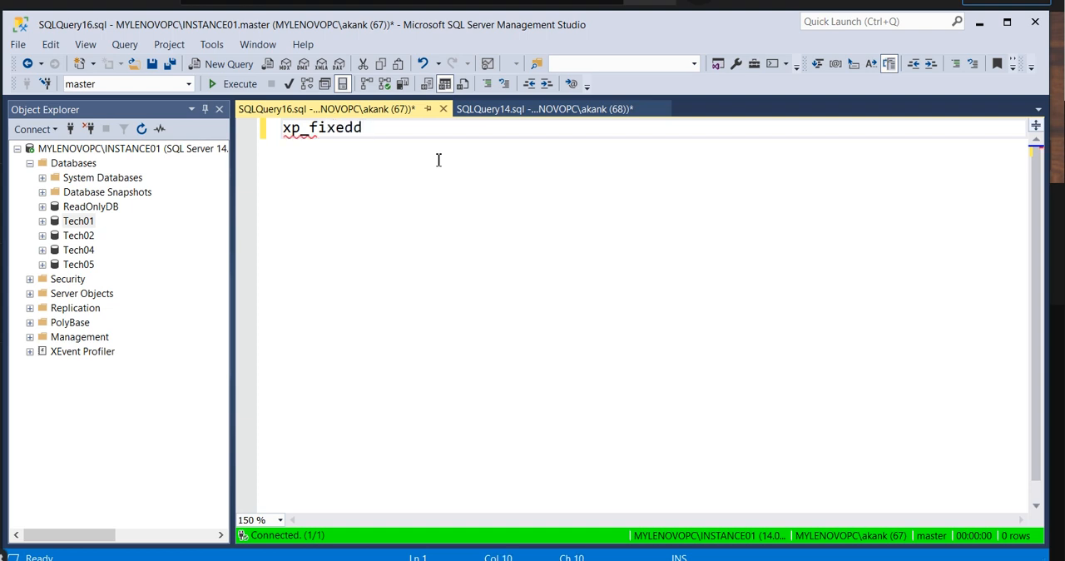
pyautogui.write('rives')
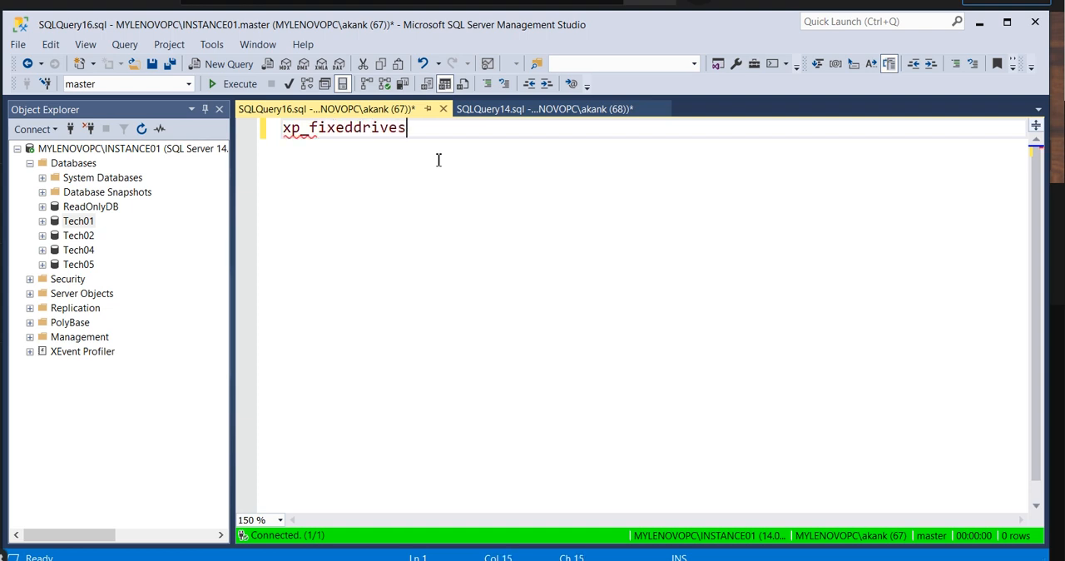
pyautogui.click(240, 84)
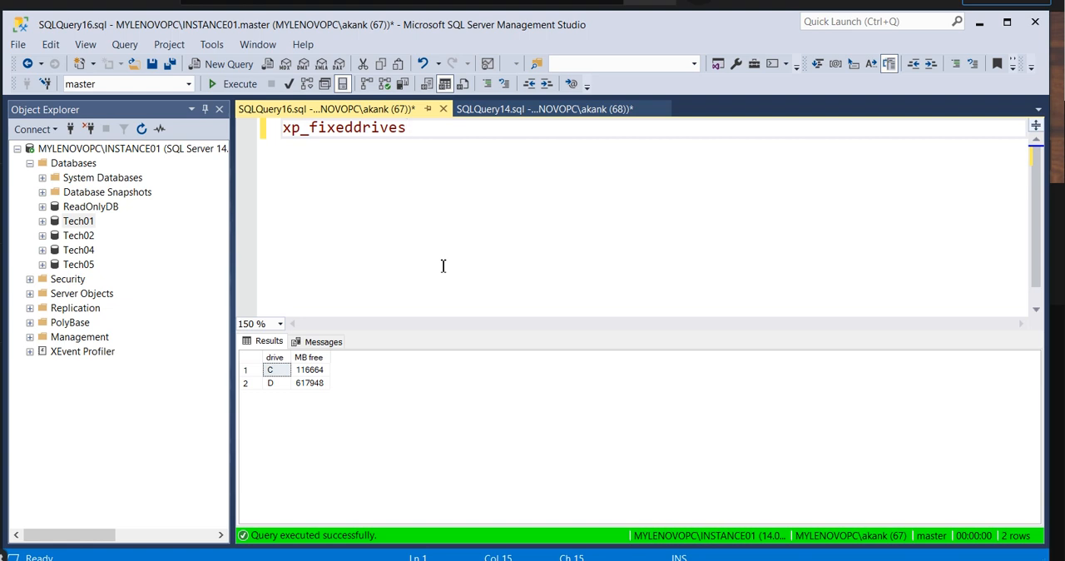
# Switch to the SQLQuery14.sql script that drops the temp table and disables xp_cmdshell.
pyautogui.click(406, 127)
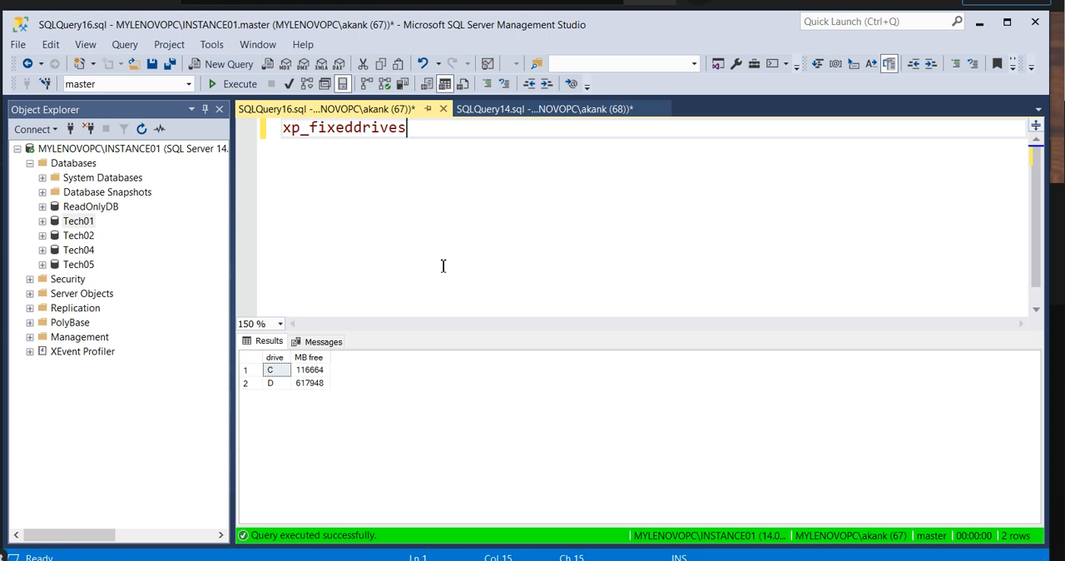
pyautogui.click(541, 110)
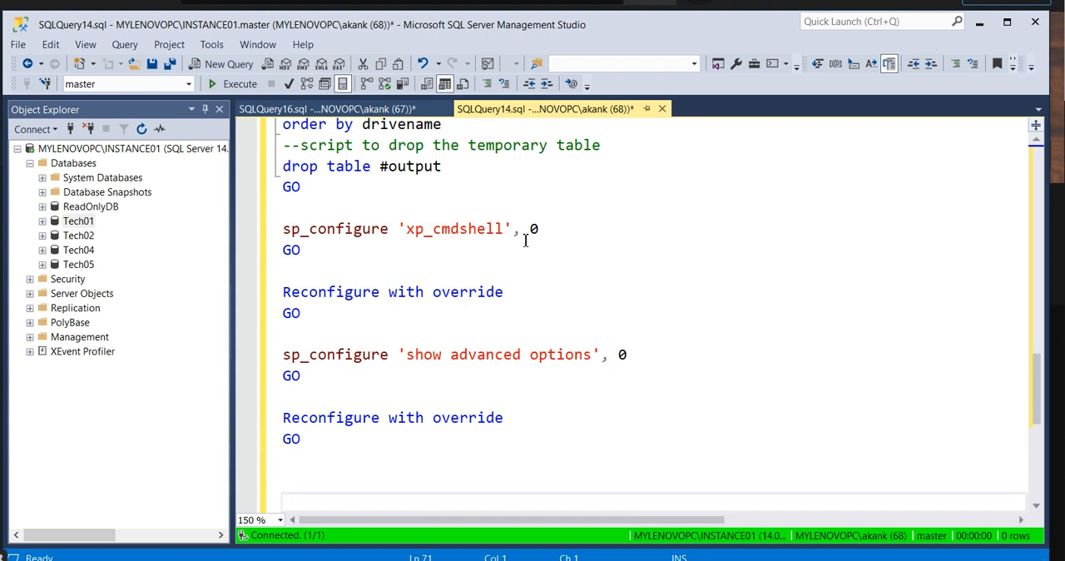
pyautogui.click(283, 503)
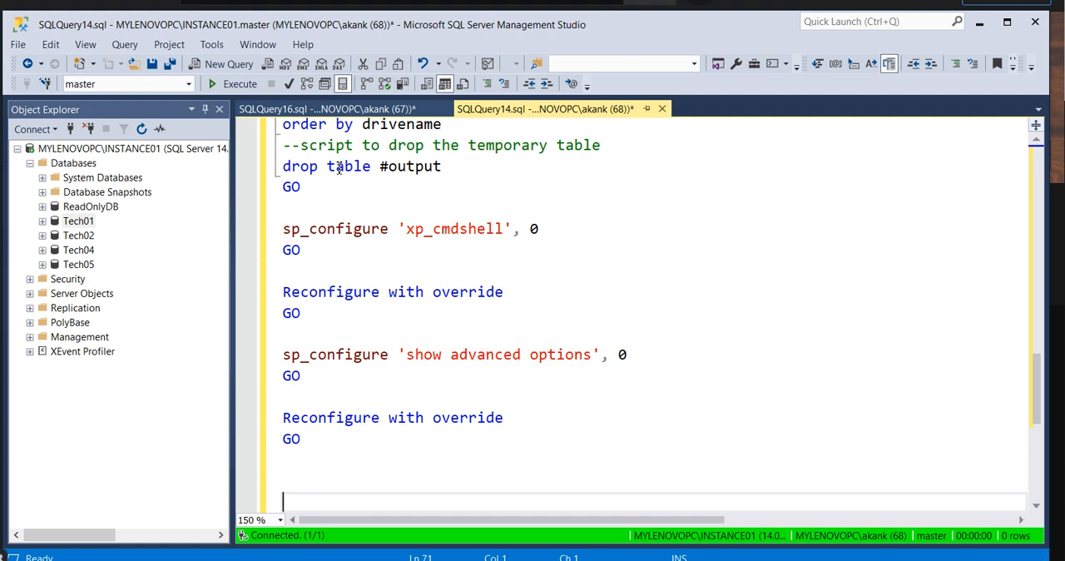
pyautogui.click(239, 83)
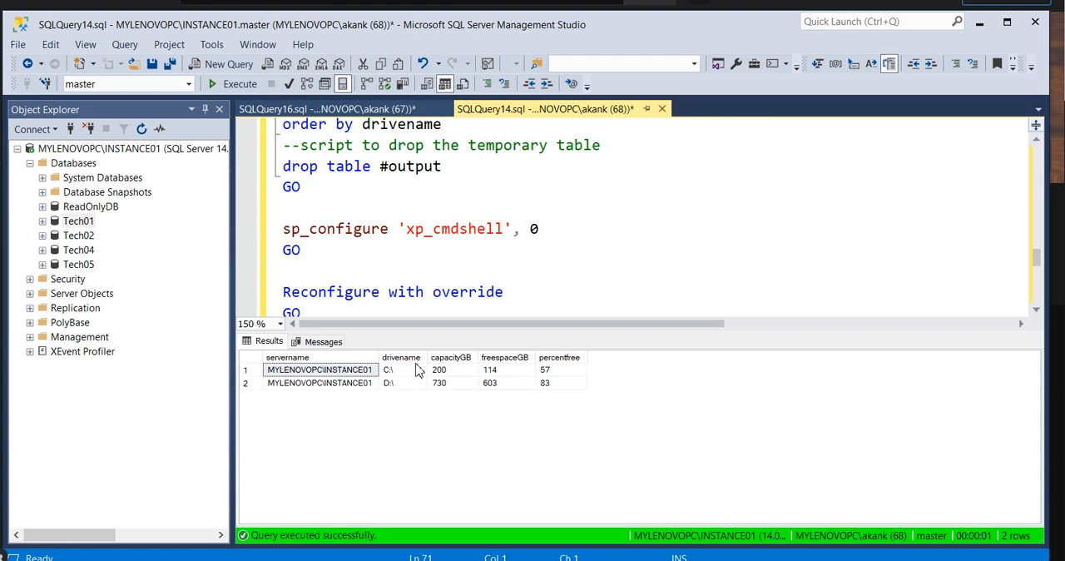
pyautogui.moveTo(398, 376)
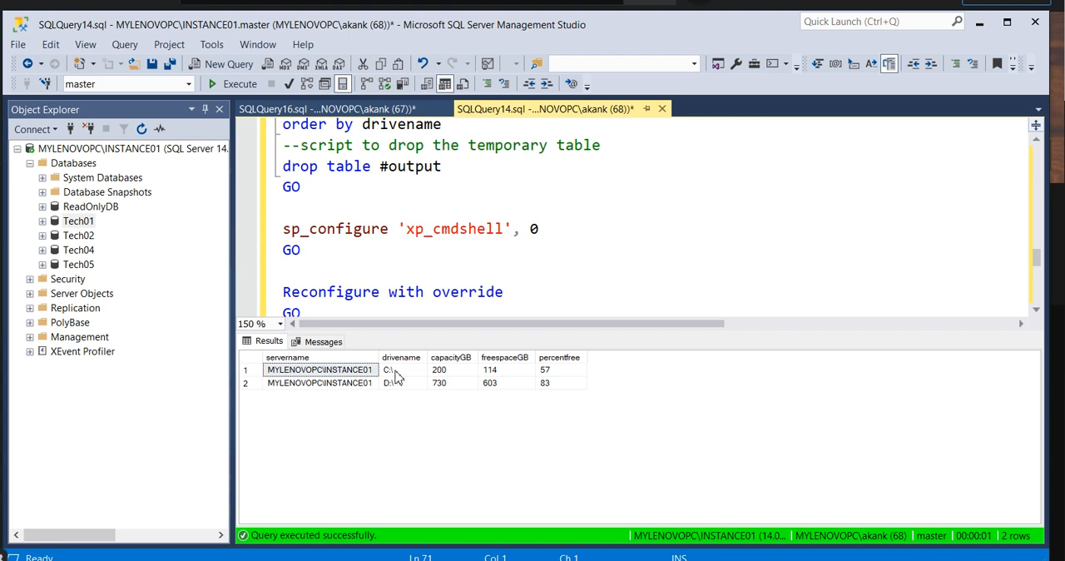
pyautogui.moveTo(257, 408)
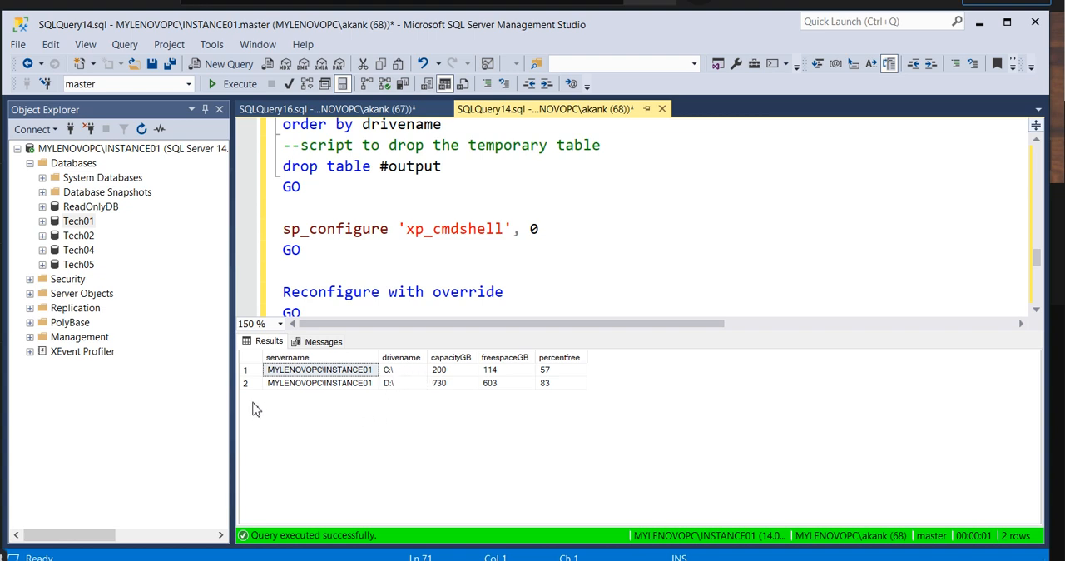
pyautogui.moveTo(266, 408)
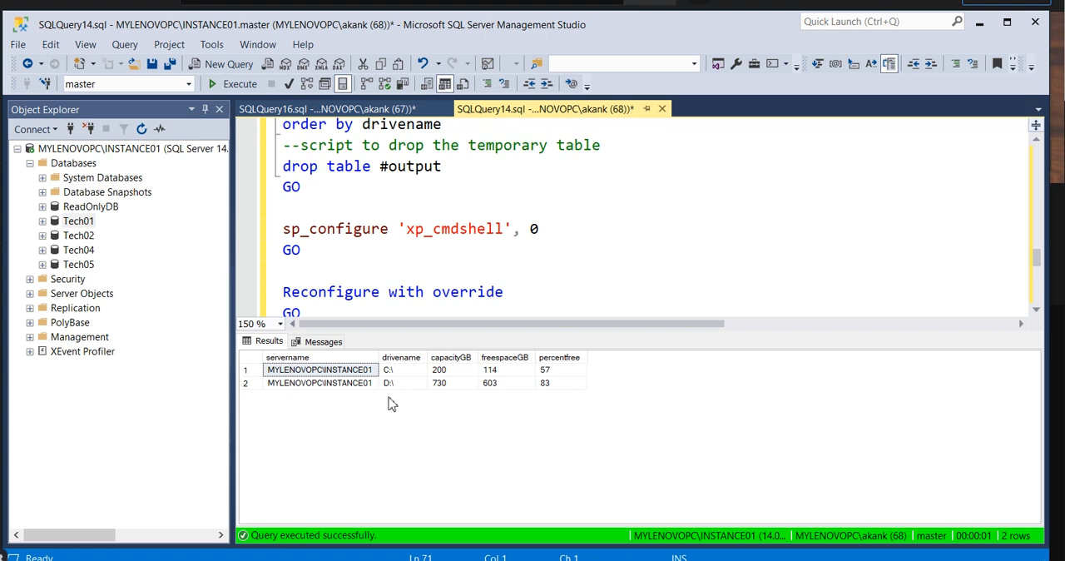
pyautogui.moveTo(456, 370)
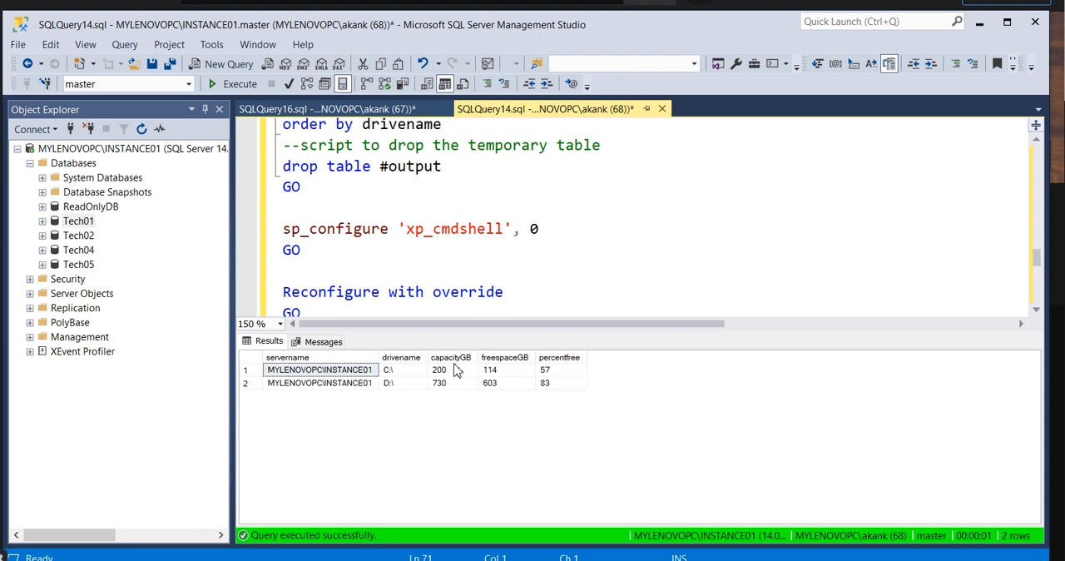
pyautogui.moveTo(408, 391)
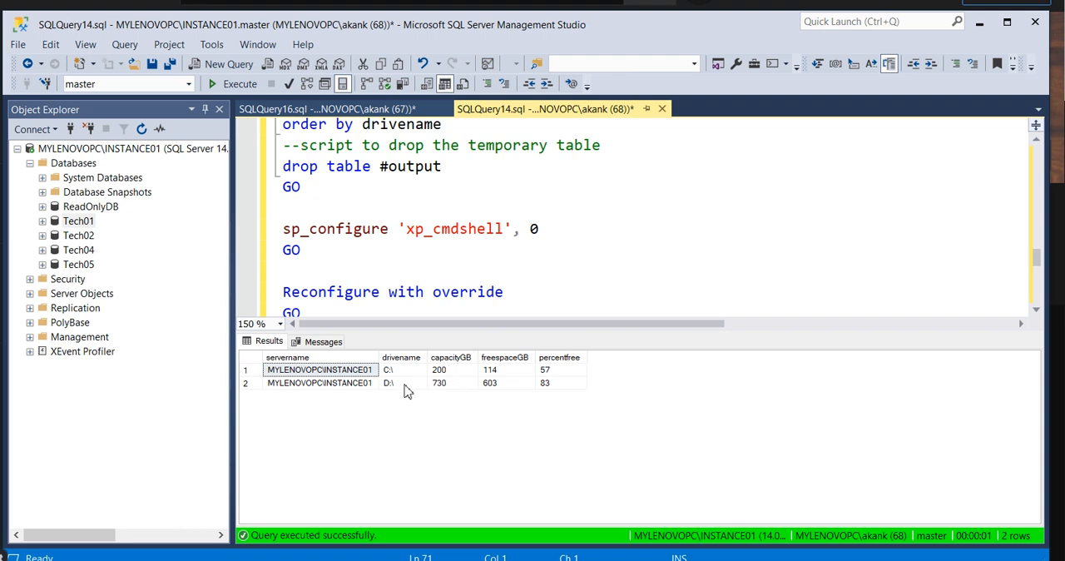
pyautogui.moveTo(422, 426)
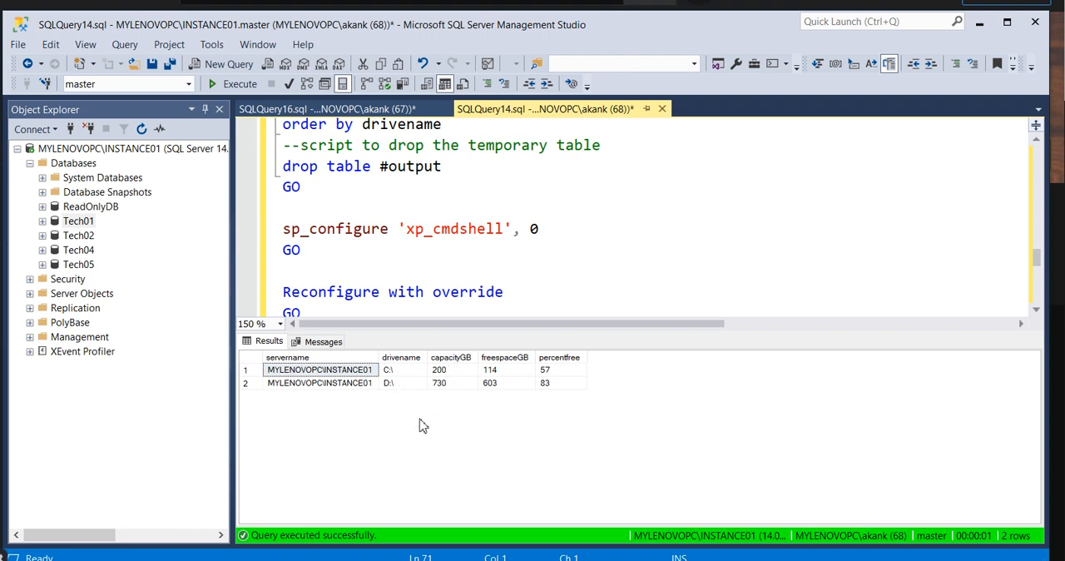
pyautogui.moveTo(519, 373)
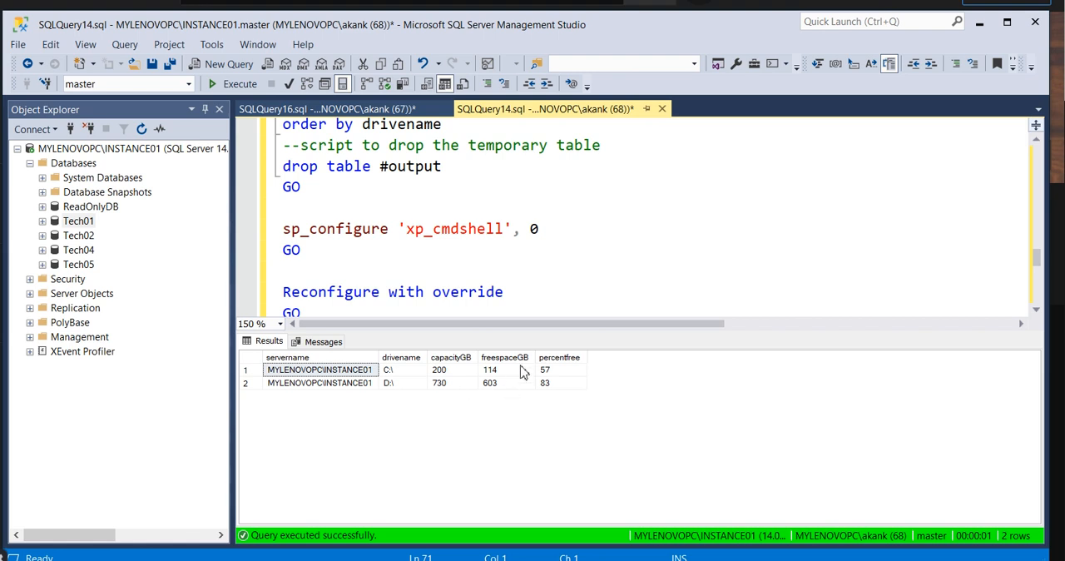
pyautogui.moveTo(586, 426)
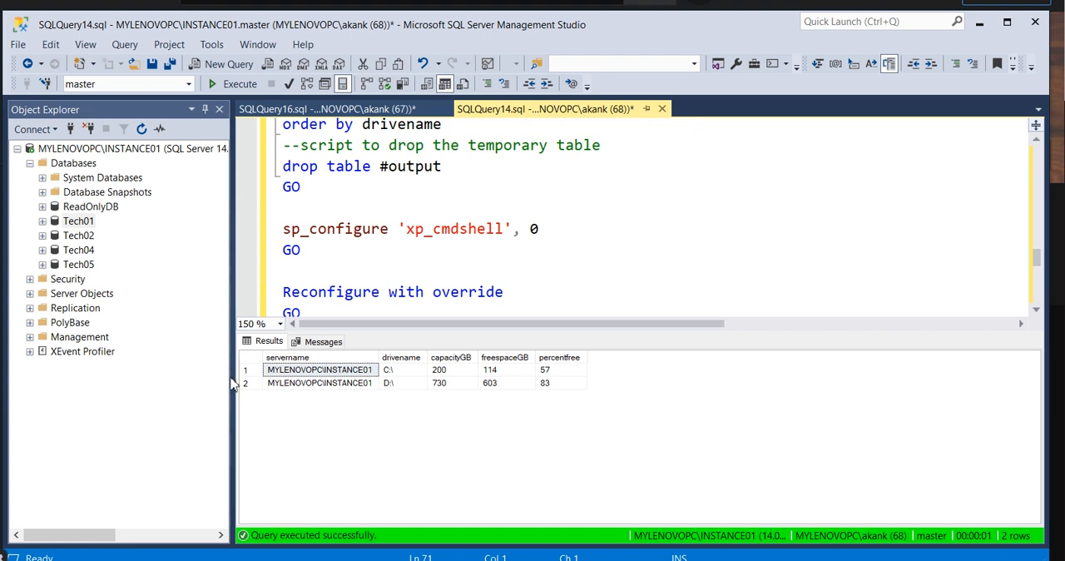
pyautogui.moveTo(233, 384)
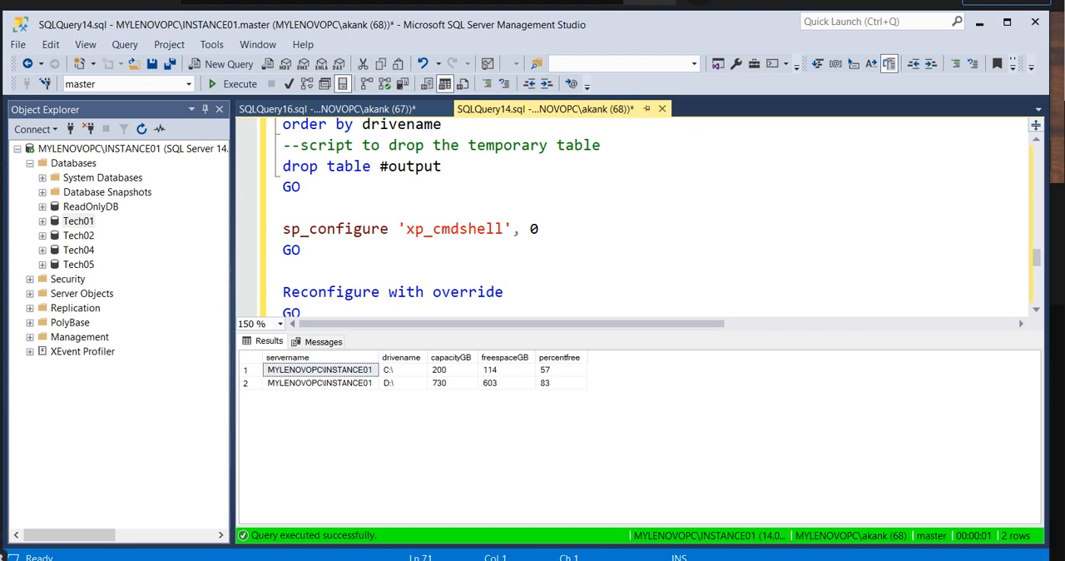